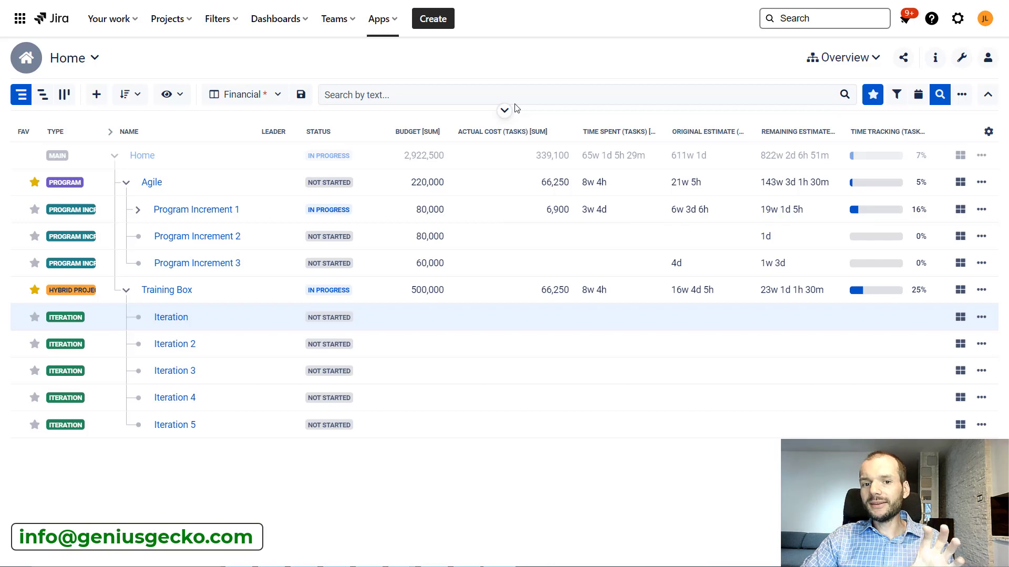
{"action": "mouse_move", "coordinate": [549, 156]}
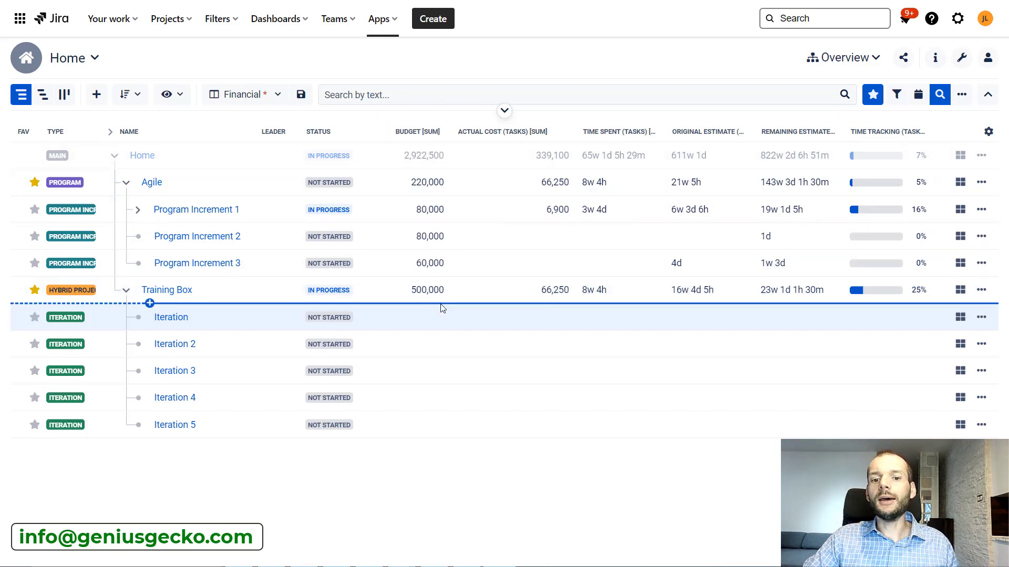
{"action": "mouse_move", "coordinate": [409, 131]}
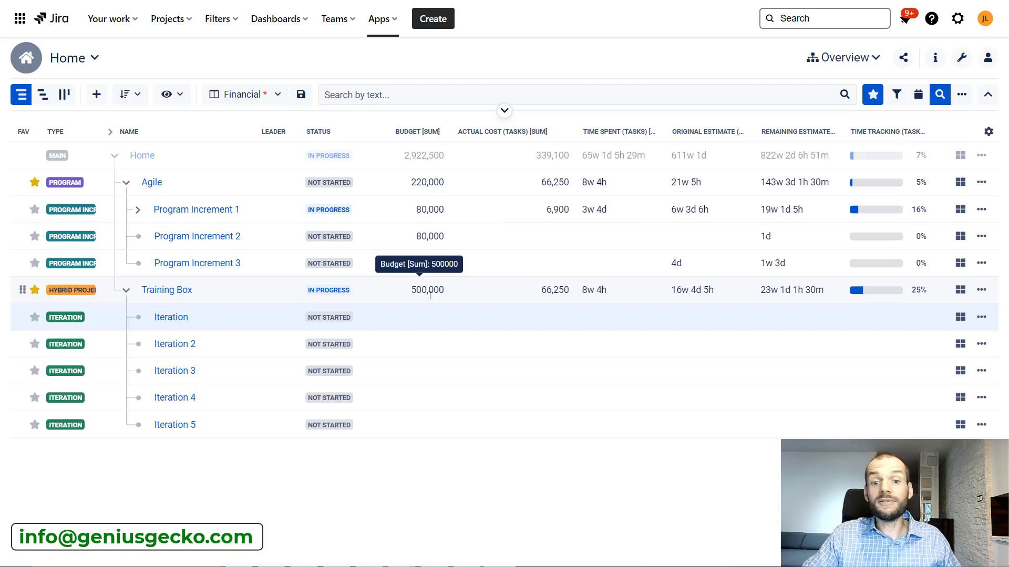
Enter budgets of 10000 for the first Iteration and 20000 for Iteration 2.
{"action": "left_click", "coordinate": [419, 316]}
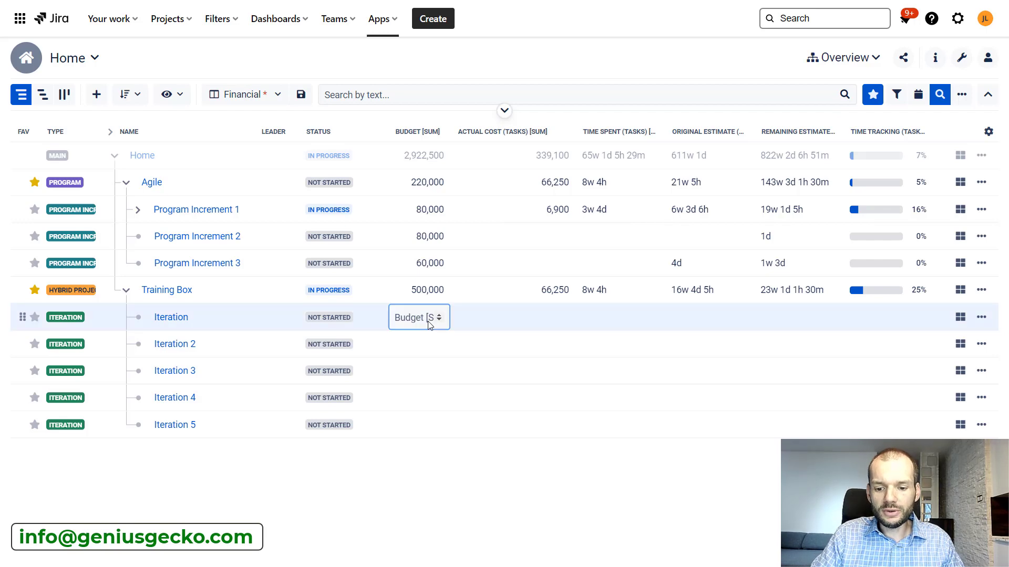
{"action": "type", "text": "100000"}
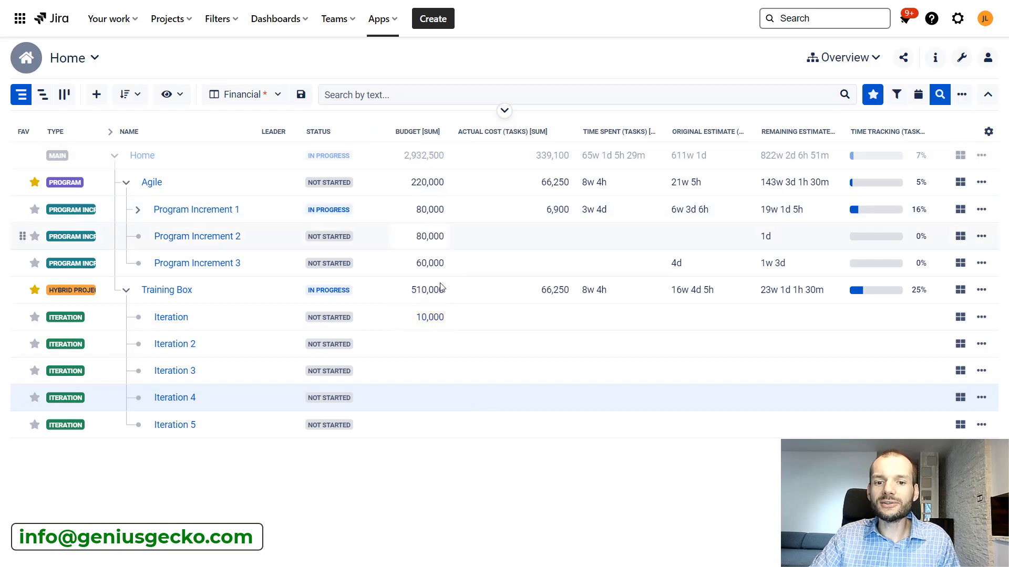
{"action": "mouse_move", "coordinate": [426, 290]}
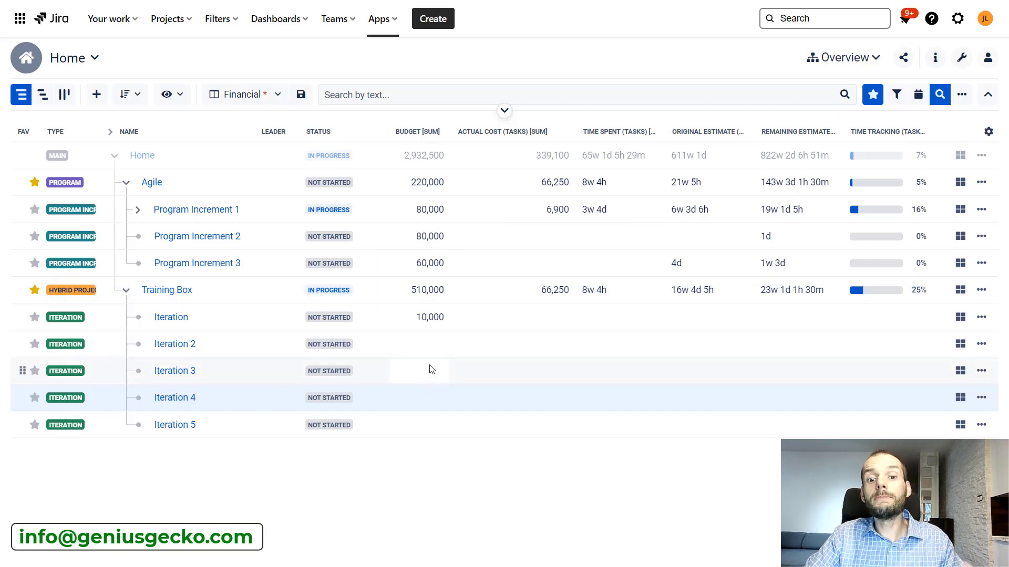
{"action": "mouse_move", "coordinate": [427, 290]}
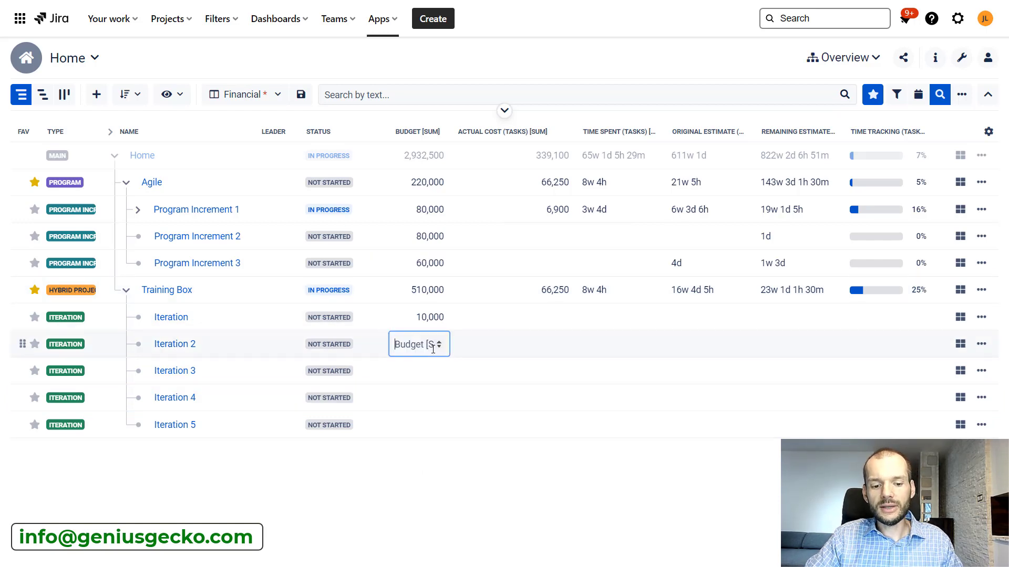
{"action": "type", "text": "2000"}
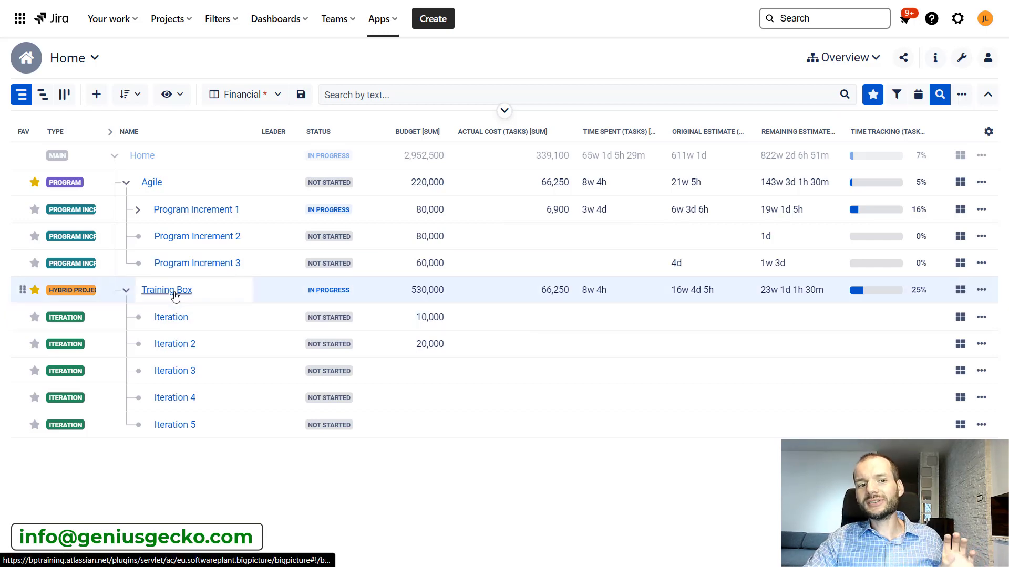
Open the Training Box program's own Gantt with its Budgeting columns.
{"action": "left_click", "coordinate": [166, 290]}
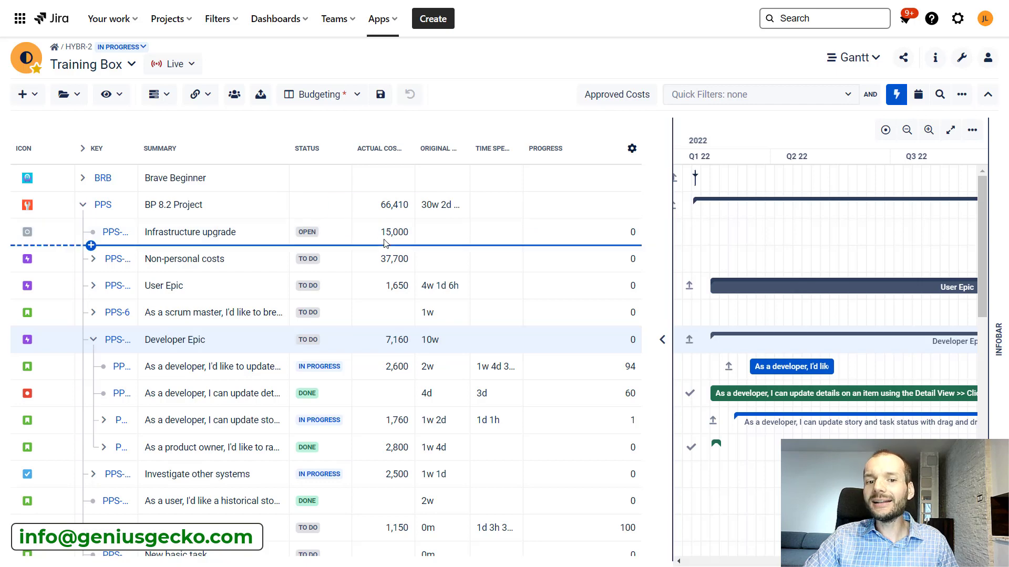
{"action": "mouse_move", "coordinate": [394, 231]}
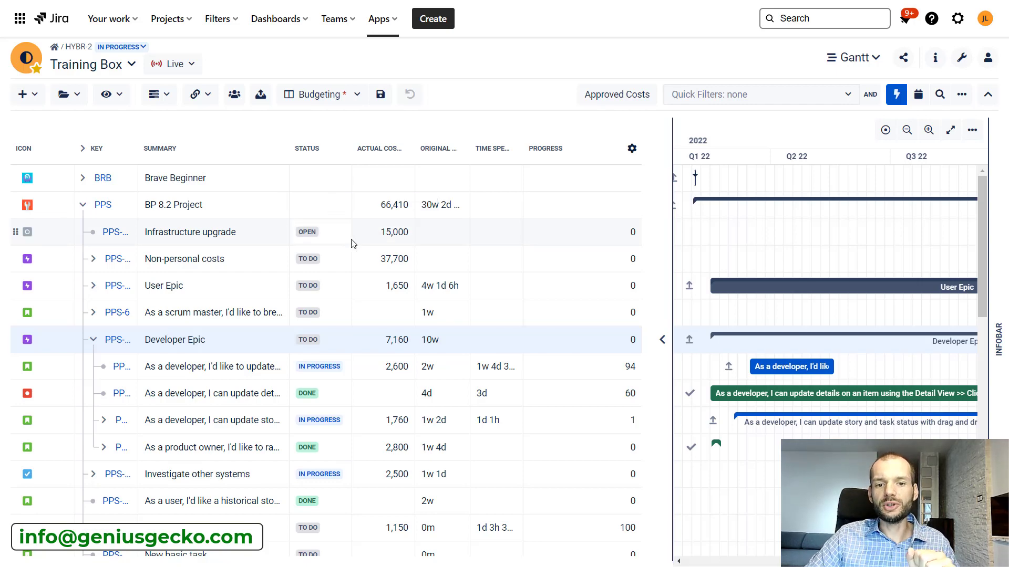
{"action": "mouse_move", "coordinate": [27, 231]}
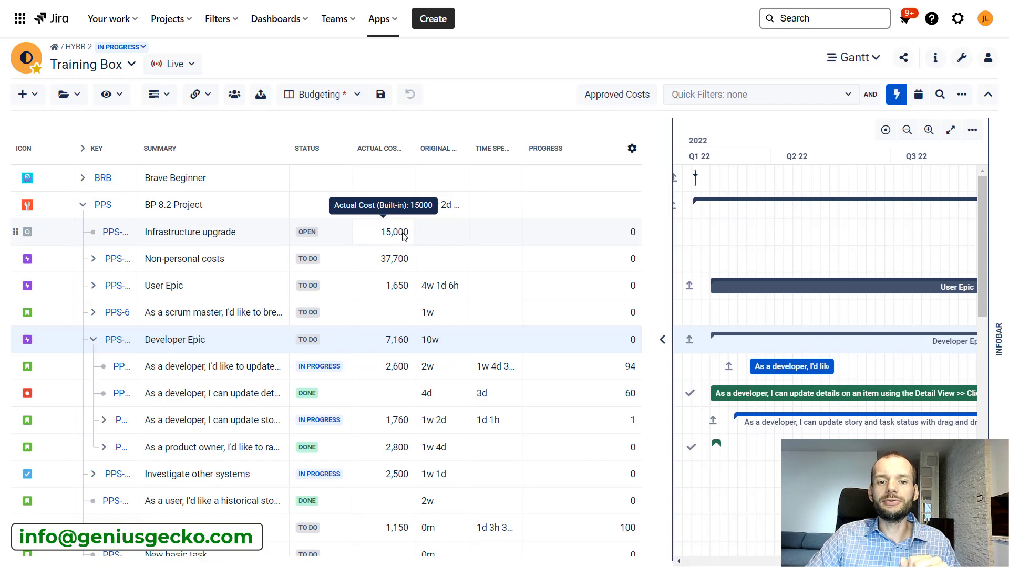
{"action": "mouse_move", "coordinate": [27, 232]}
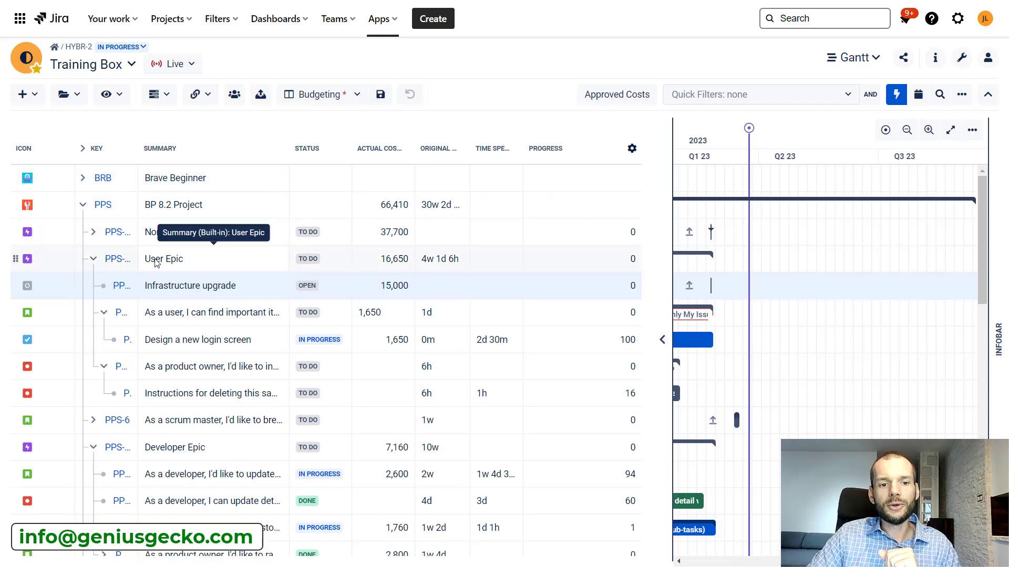
{"action": "mouse_move", "coordinate": [382, 259]}
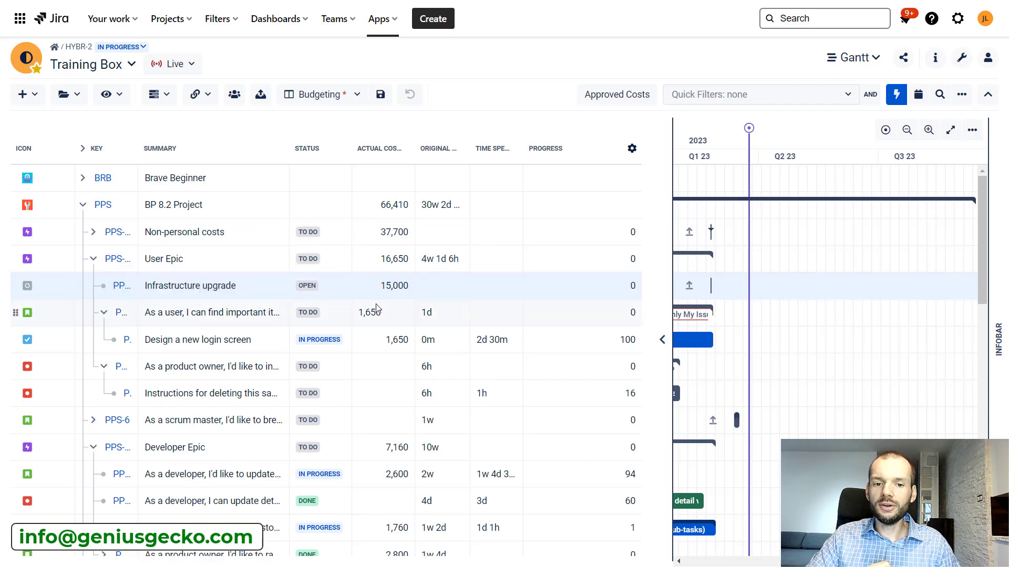
{"action": "mouse_move", "coordinate": [396, 339]}
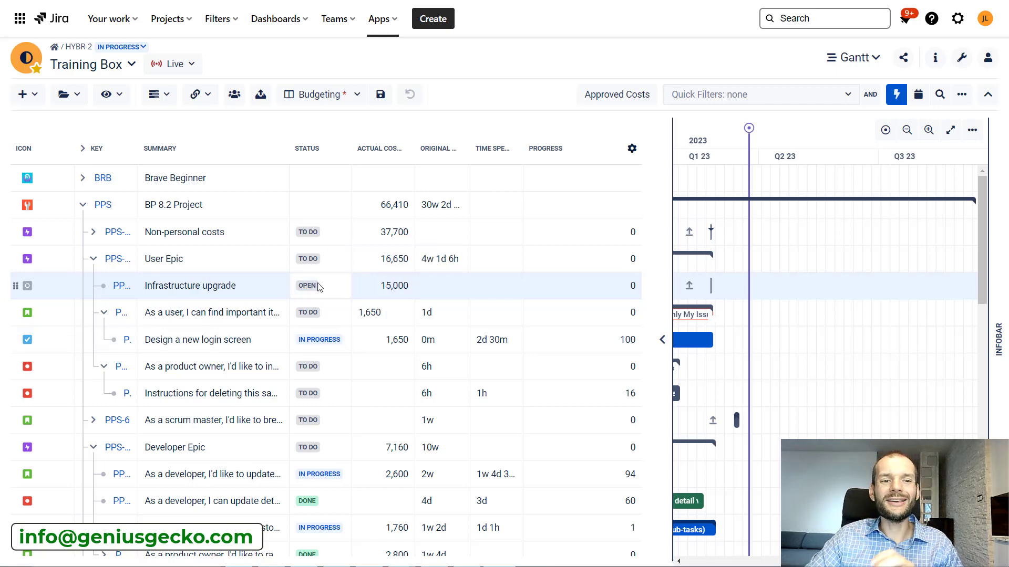
{"action": "mouse_move", "coordinate": [394, 285]}
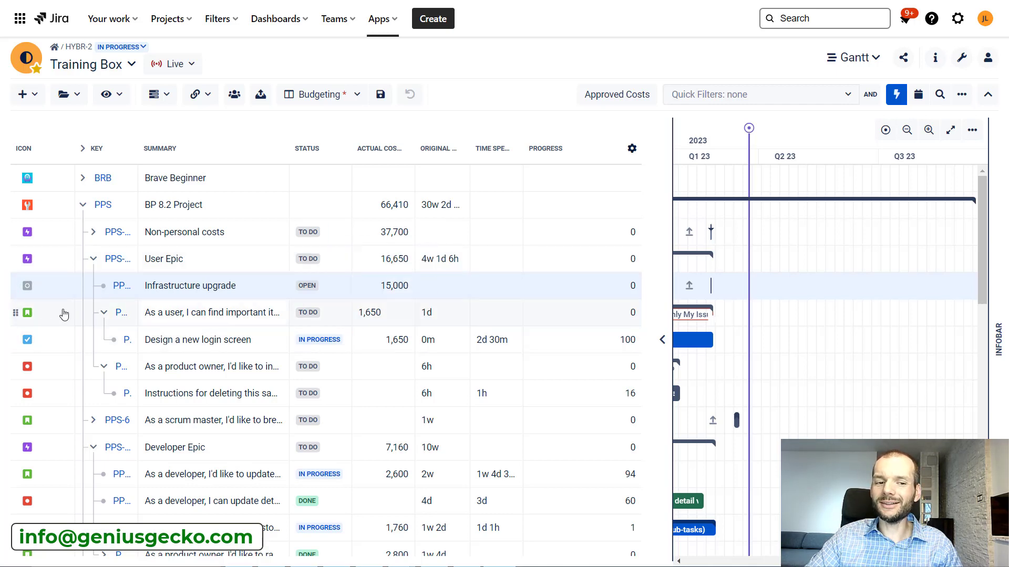
{"action": "mouse_move", "coordinate": [27, 339]}
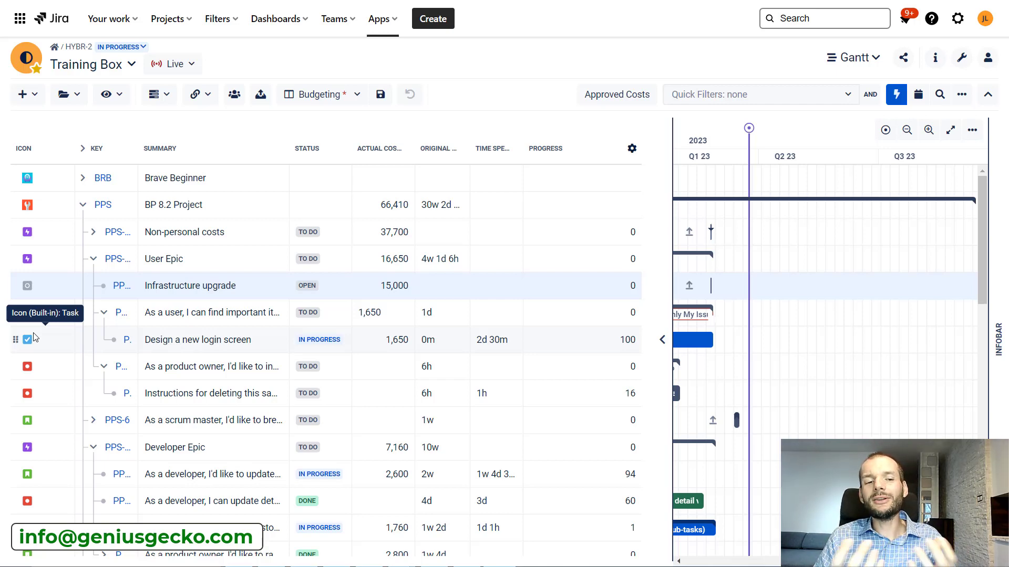
{"action": "mouse_move", "coordinate": [28, 286]}
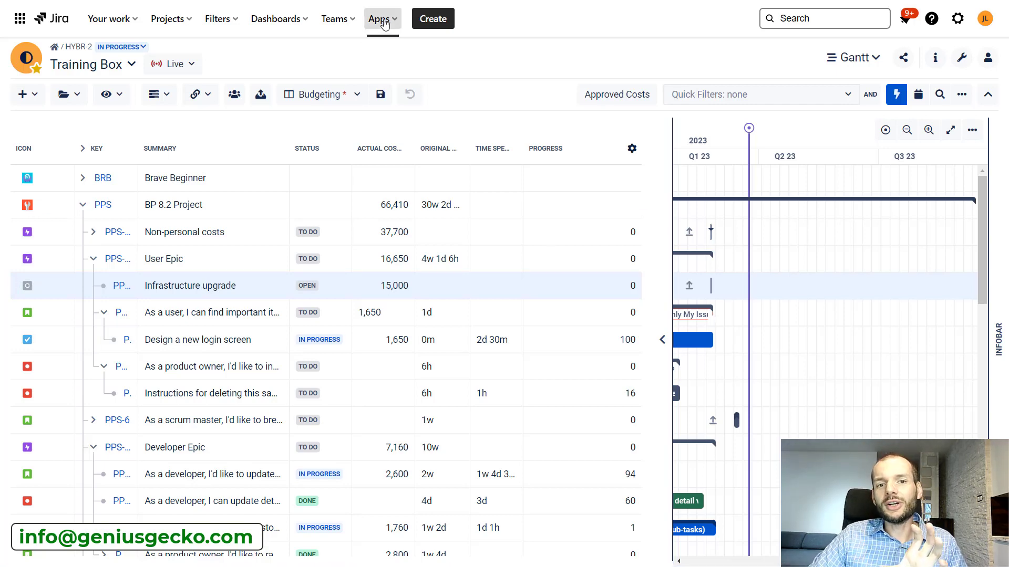
Use the Jira Apps menu to return to the BigPicture app.
{"action": "left_click", "coordinate": [379, 18]}
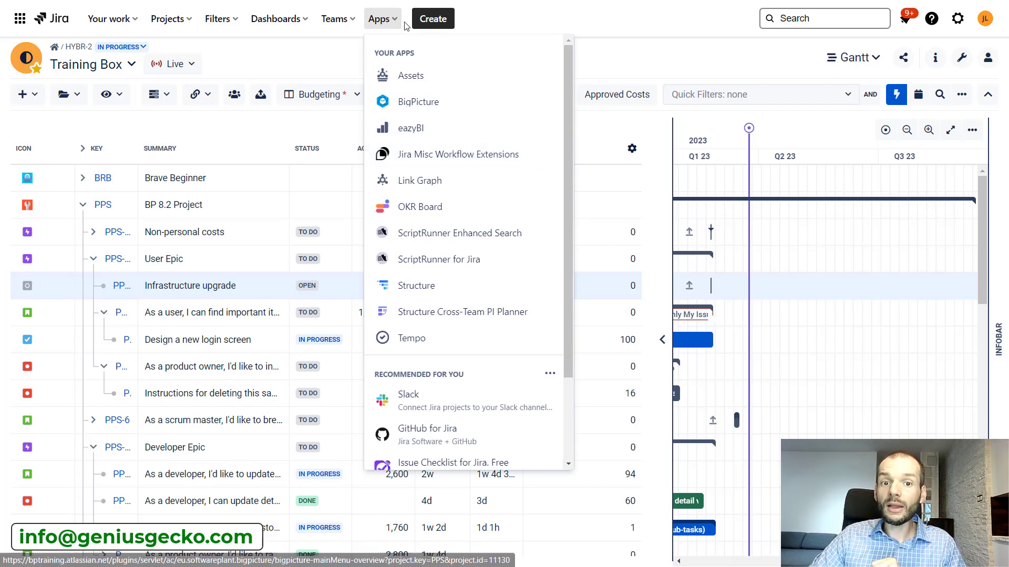
{"action": "left_click", "coordinate": [382, 18]}
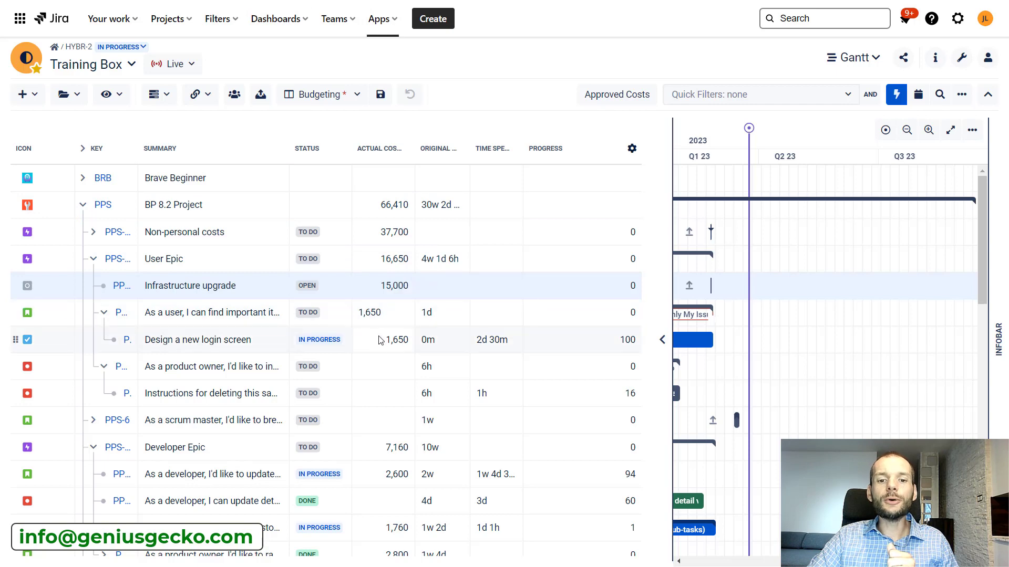
{"action": "mouse_move", "coordinate": [121, 476]}
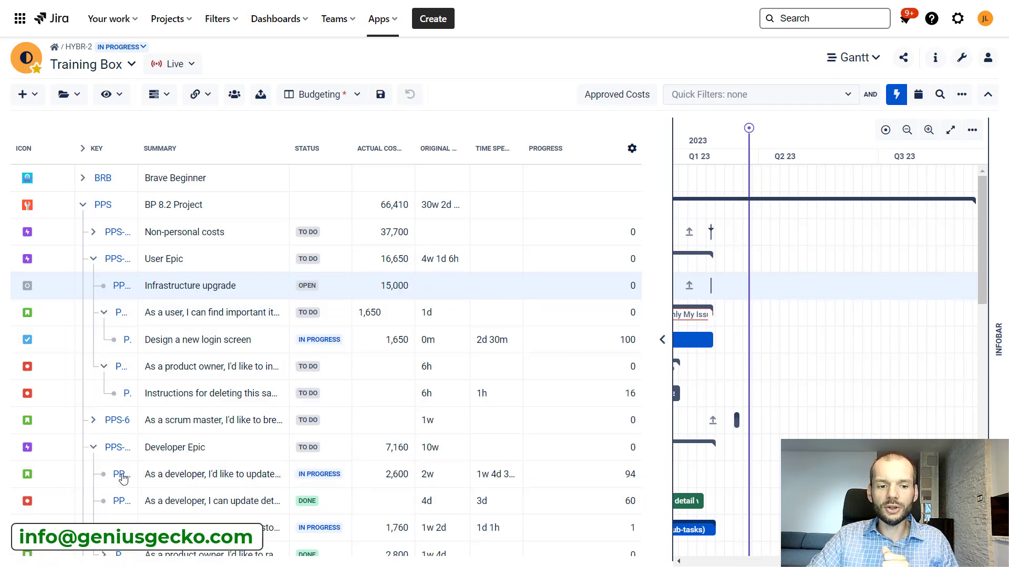
Open story PPS-9 from the grid and show its more-actions list.
{"action": "left_click", "coordinate": [122, 474]}
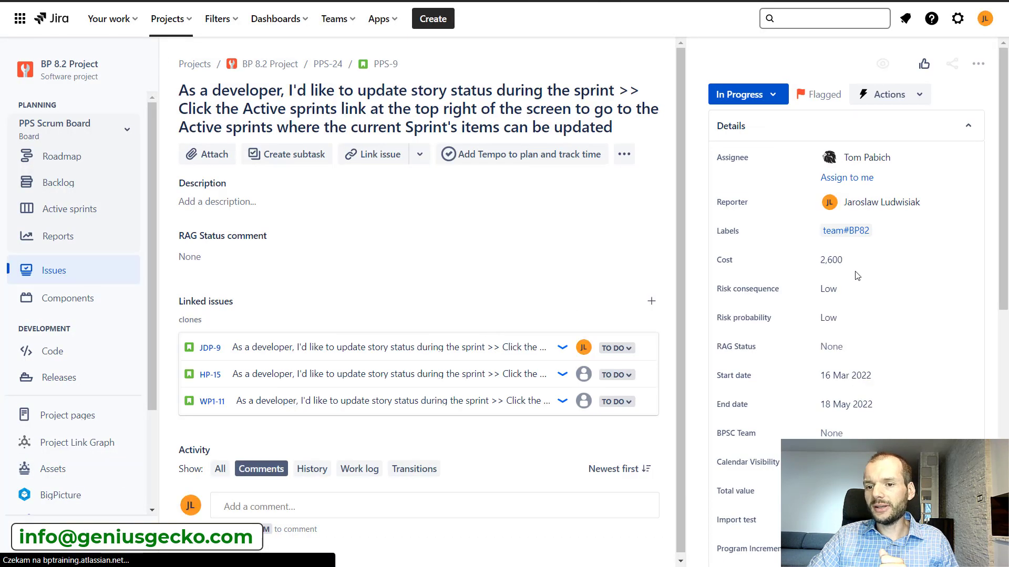
{"action": "left_click", "coordinate": [837, 260]}
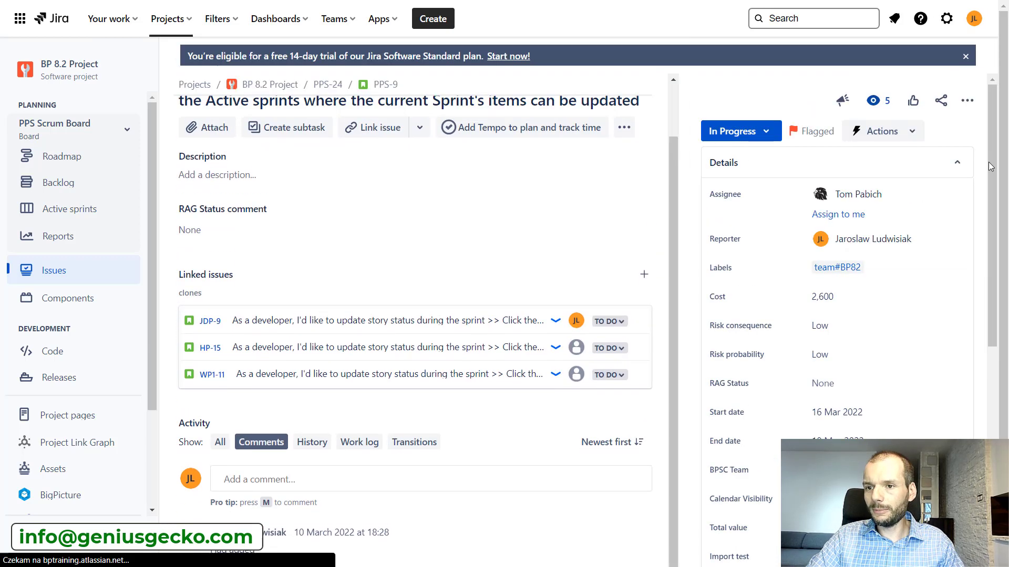
{"action": "left_click", "coordinate": [966, 100]}
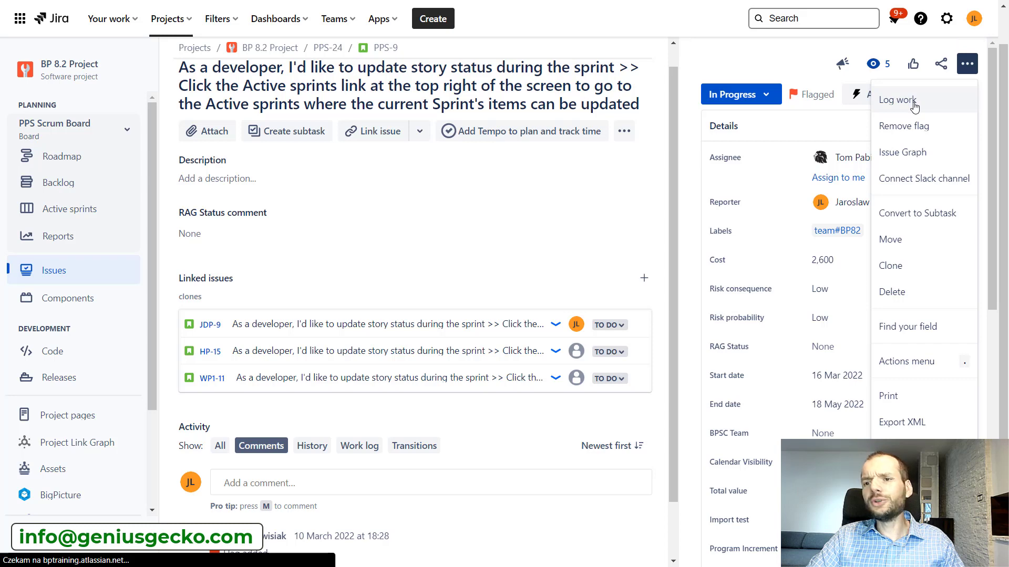
Log 1h of work on PPS-9 via Log work and save it.
{"action": "left_click", "coordinate": [896, 99]}
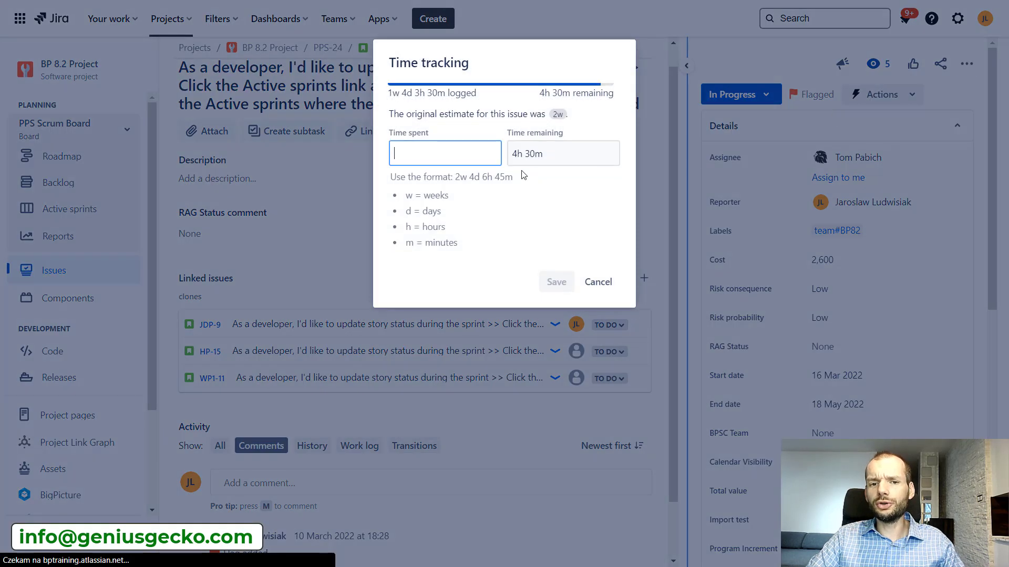
{"action": "type", "text": "1h"}
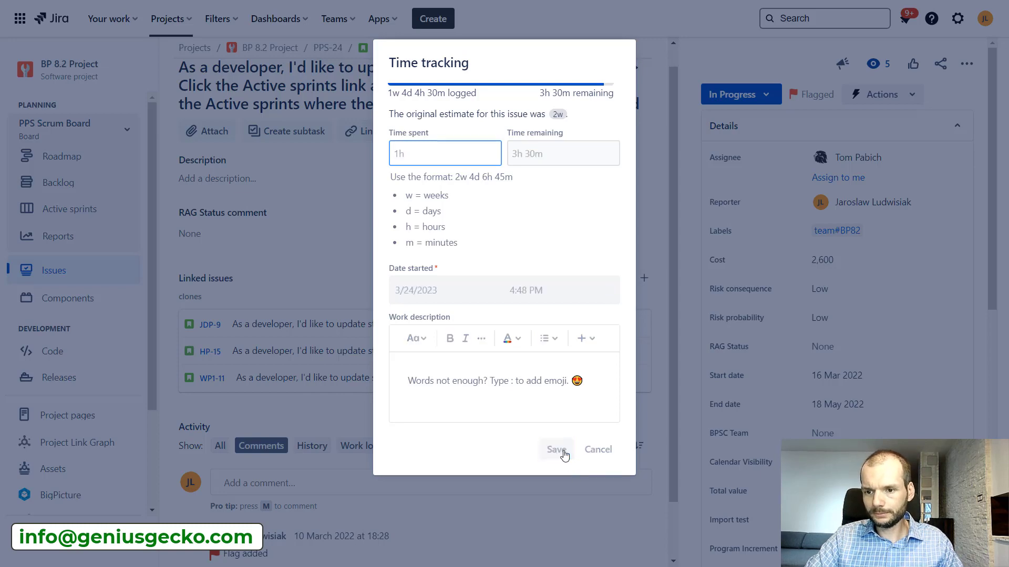
{"action": "left_click", "coordinate": [554, 450]}
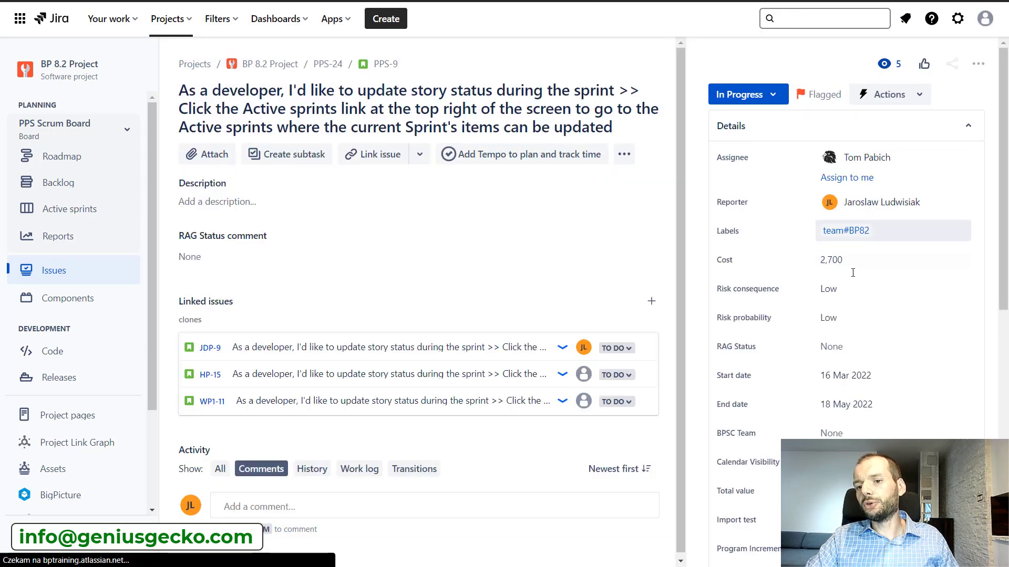
{"action": "left_click", "coordinate": [893, 259]}
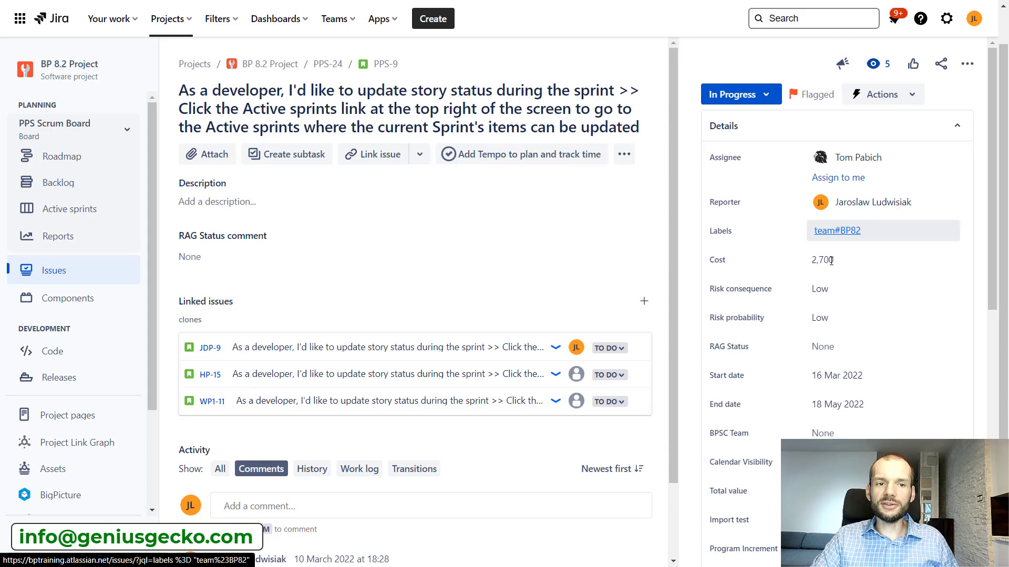
{"action": "left_click", "coordinate": [836, 259]}
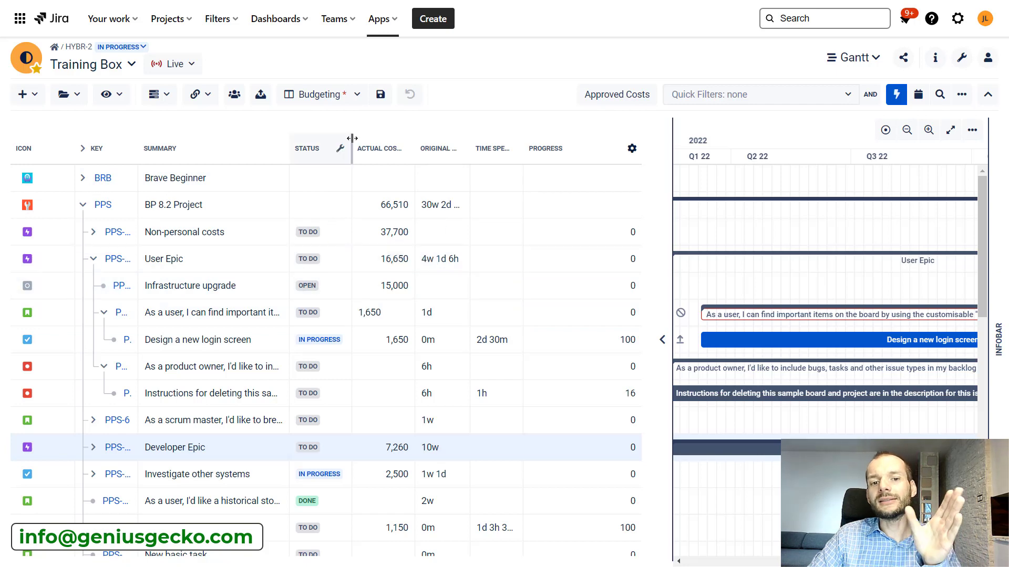
{"action": "mouse_move", "coordinate": [376, 212]}
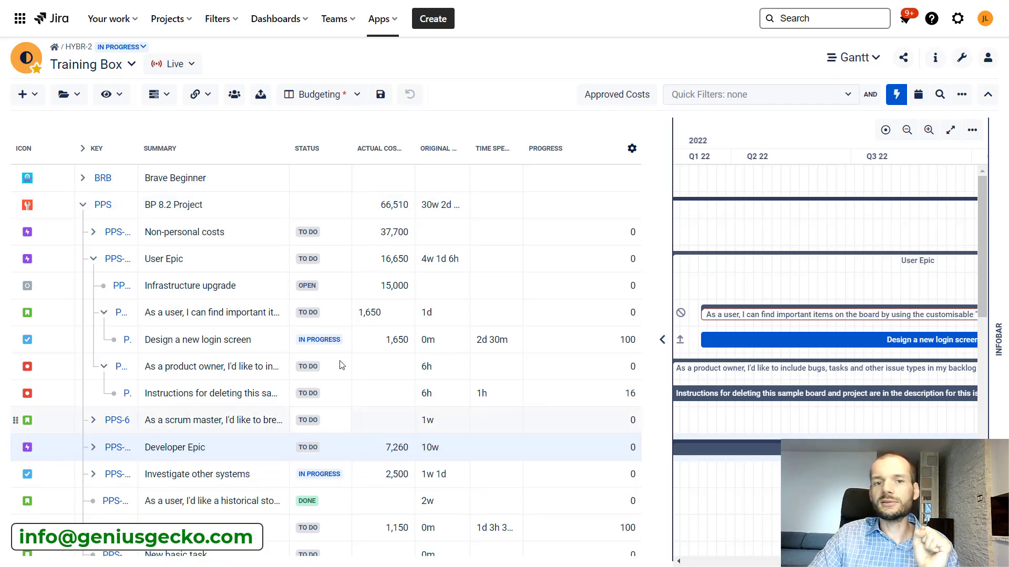
Head back through the Apps menu to the BigPicture Training Box overview.
{"action": "left_click", "coordinate": [378, 18]}
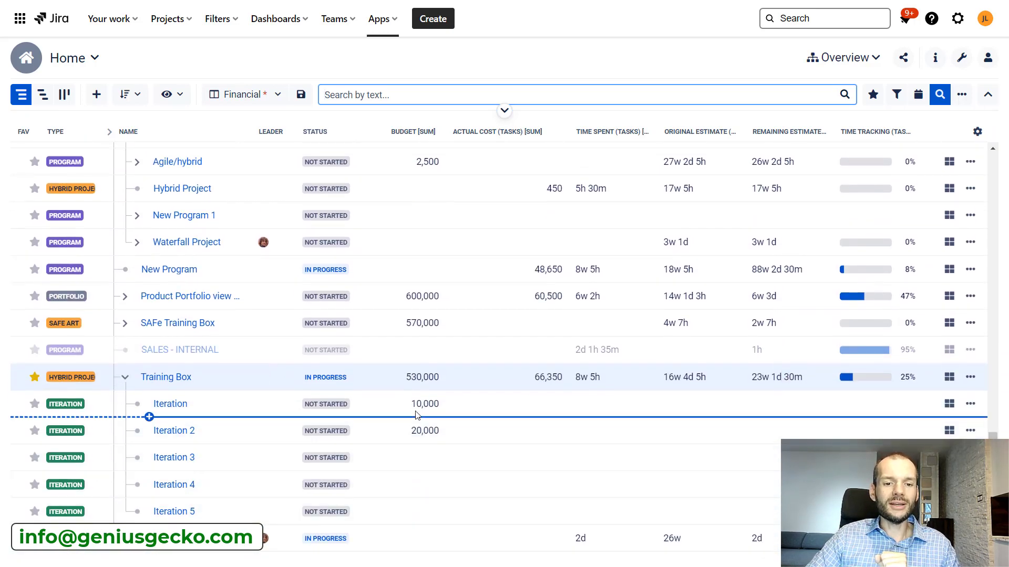
{"action": "mouse_move", "coordinate": [414, 378]}
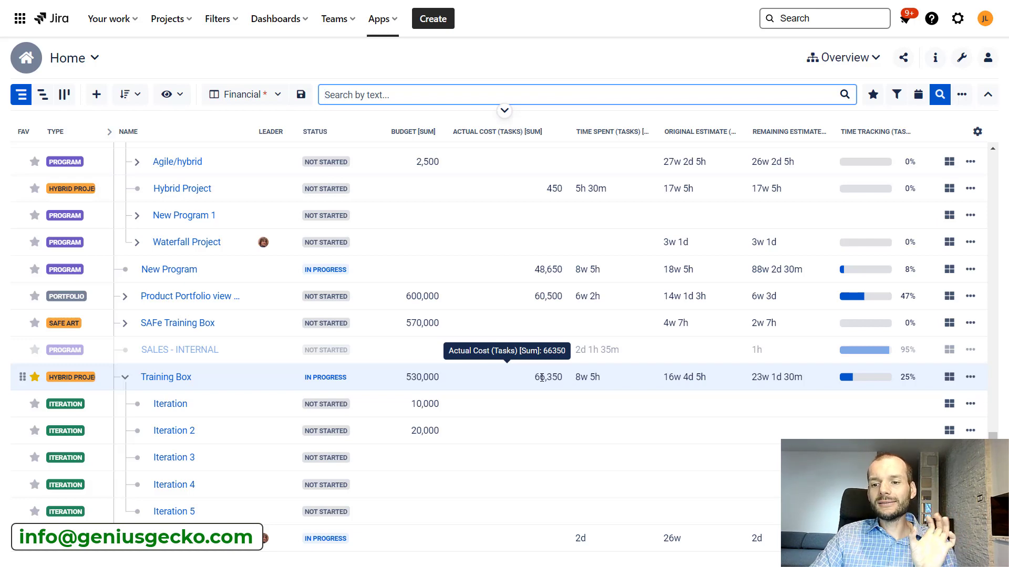
{"action": "mouse_move", "coordinate": [850, 384]}
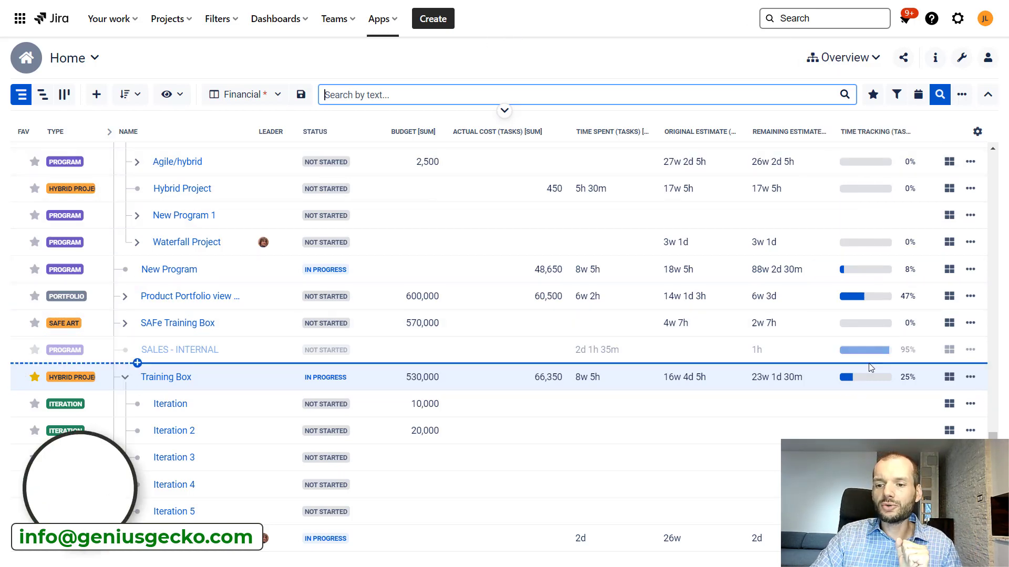
{"action": "mouse_move", "coordinate": [864, 385]}
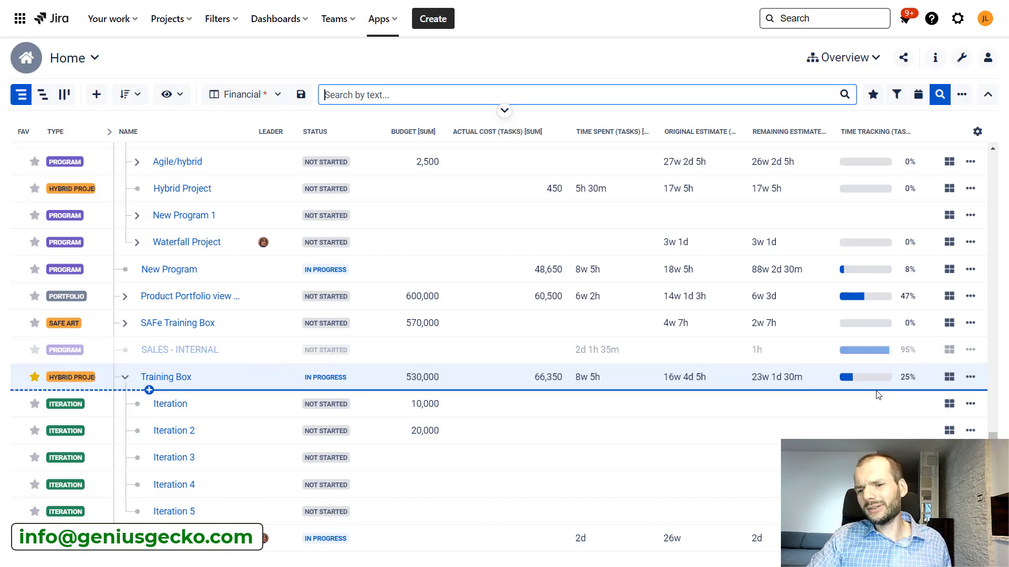
{"action": "mouse_move", "coordinate": [876, 385]}
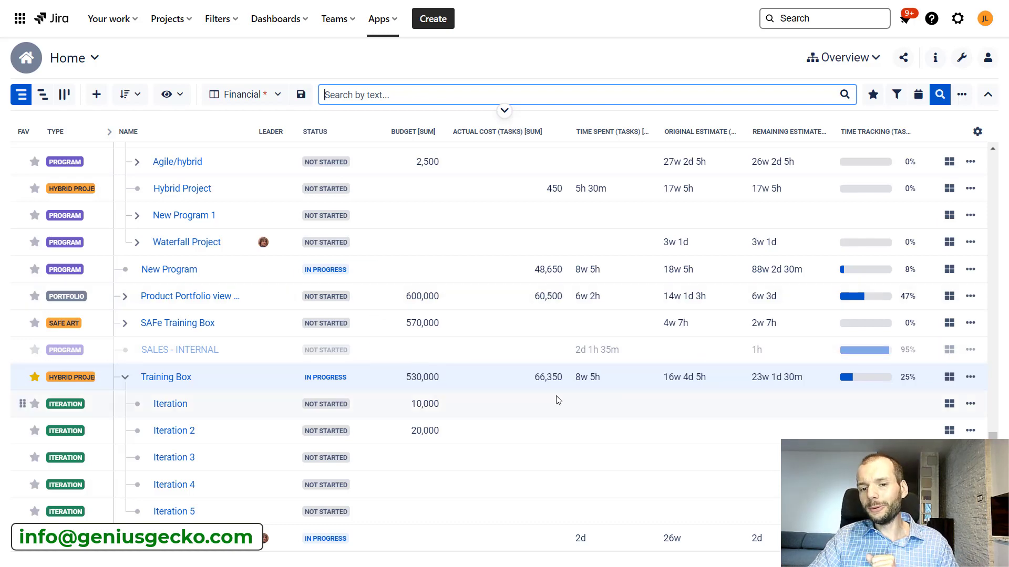
{"action": "mouse_move", "coordinate": [549, 376]}
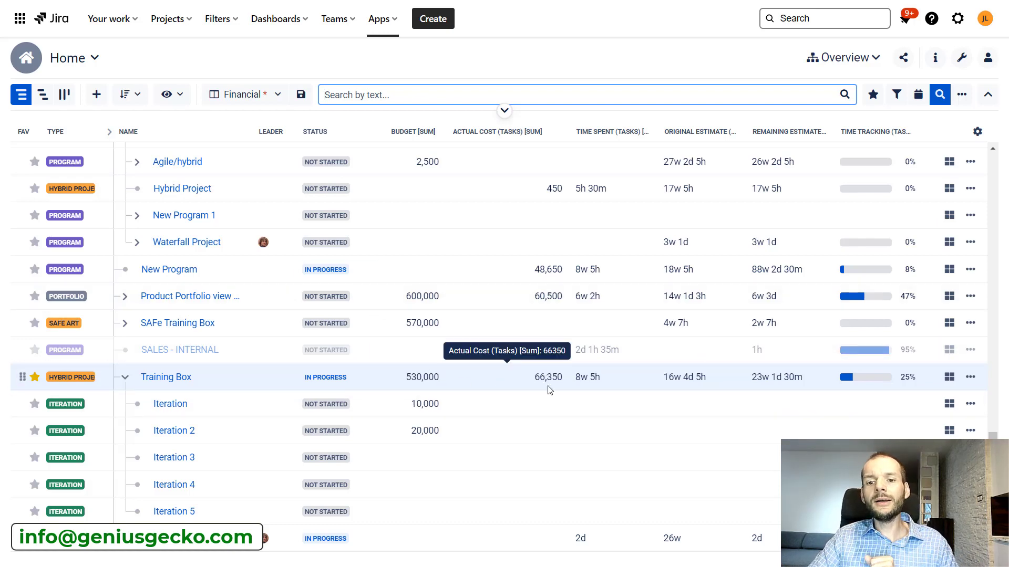
{"action": "mouse_move", "coordinate": [869, 380]}
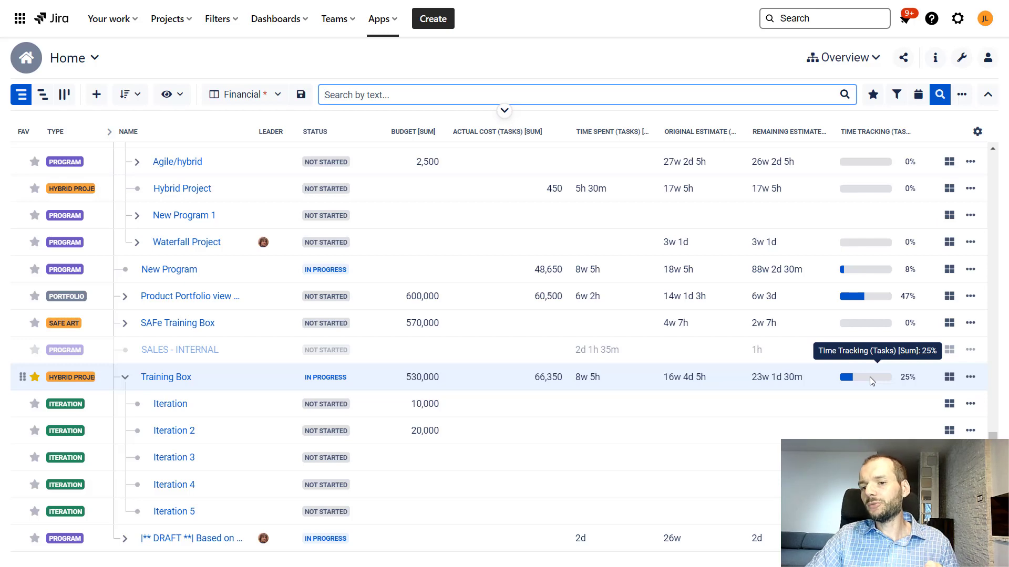
{"action": "mouse_move", "coordinate": [873, 387]}
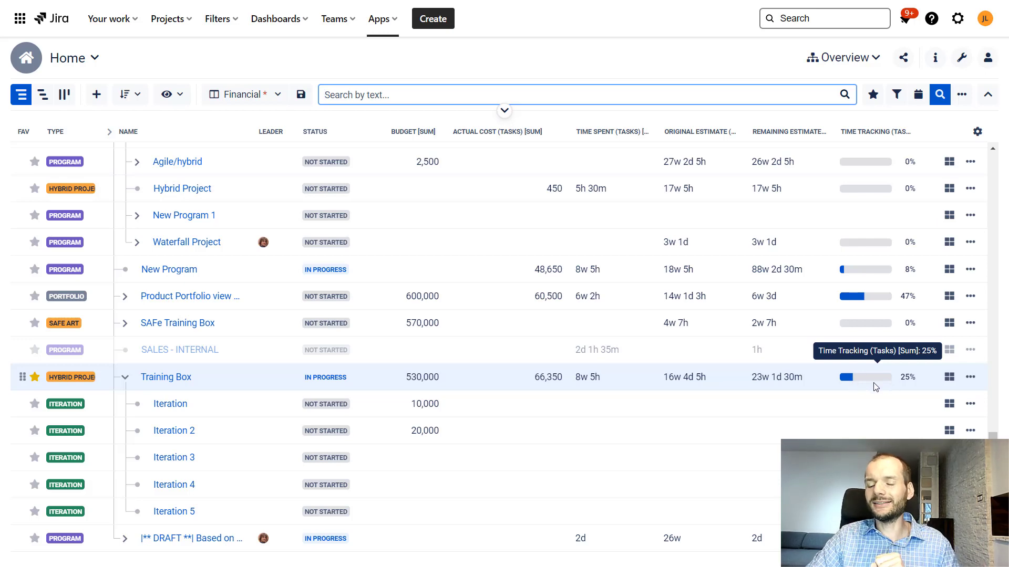